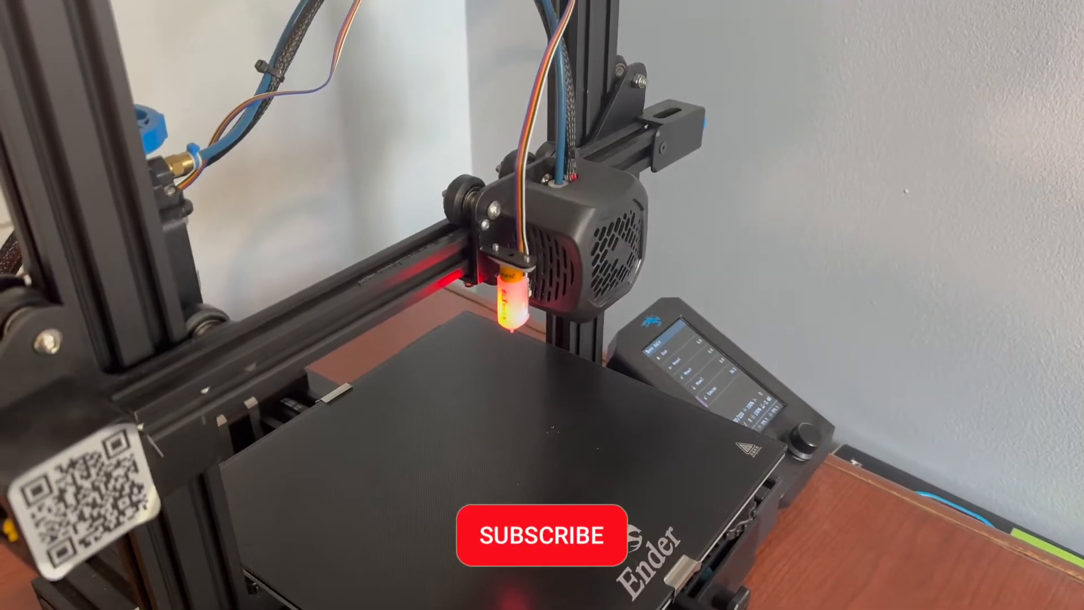
pyautogui.click(540, 536)
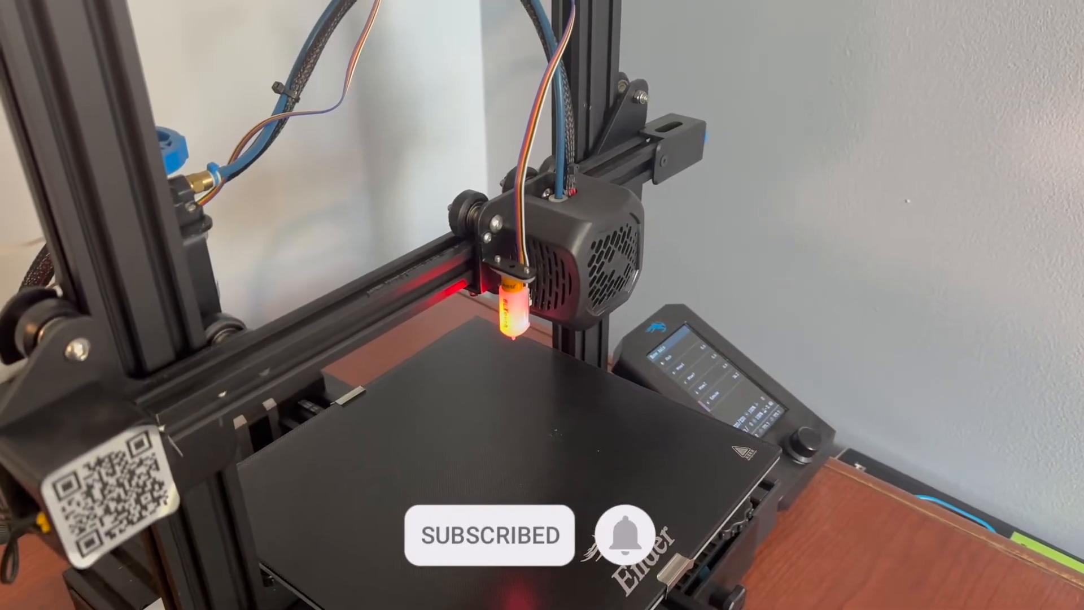